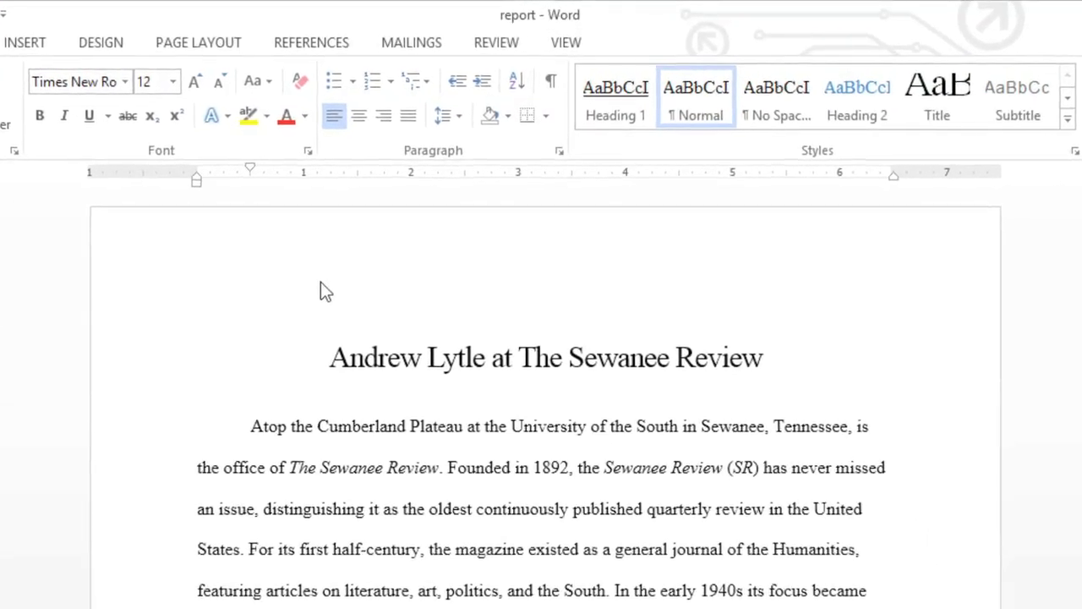
Enter 'William Fisher' and '6/10/2013' on two lines in the page header, then close it
double_click(326, 270)
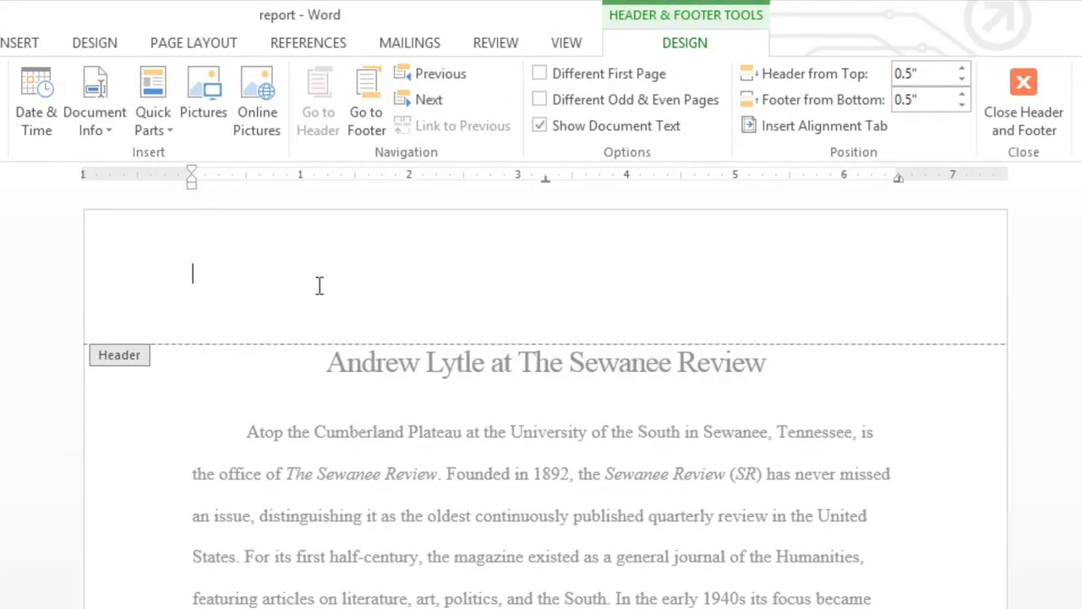
text(William Fis)
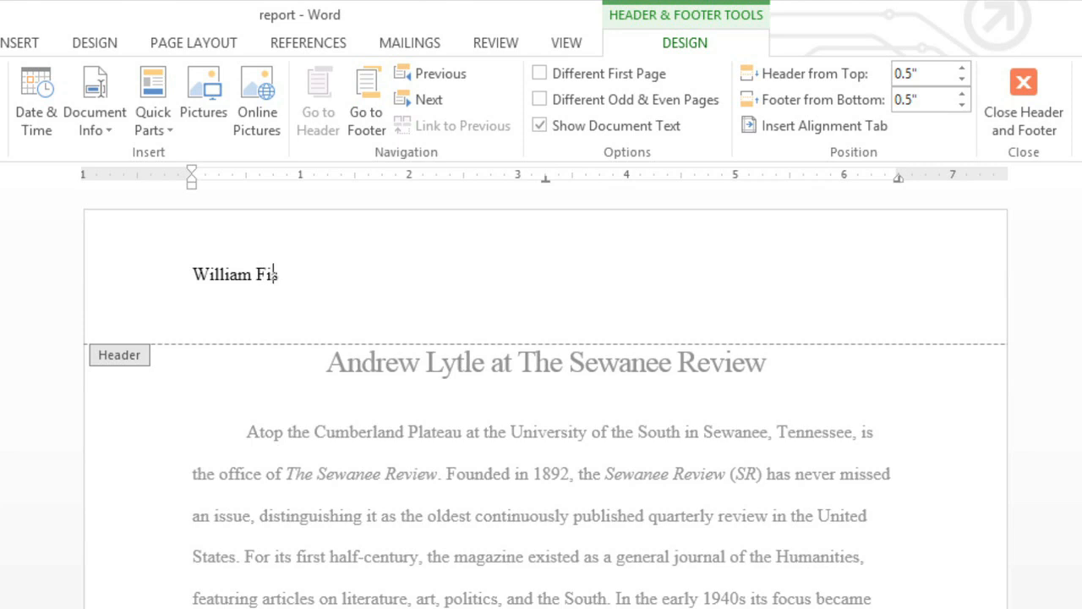
text(her)
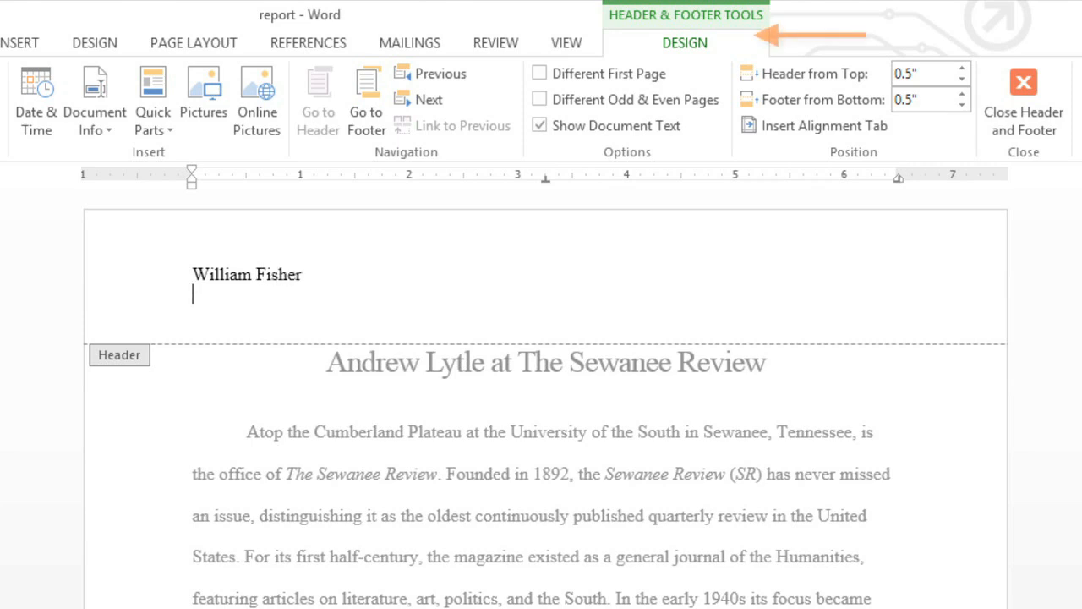
text(6/10/2013)
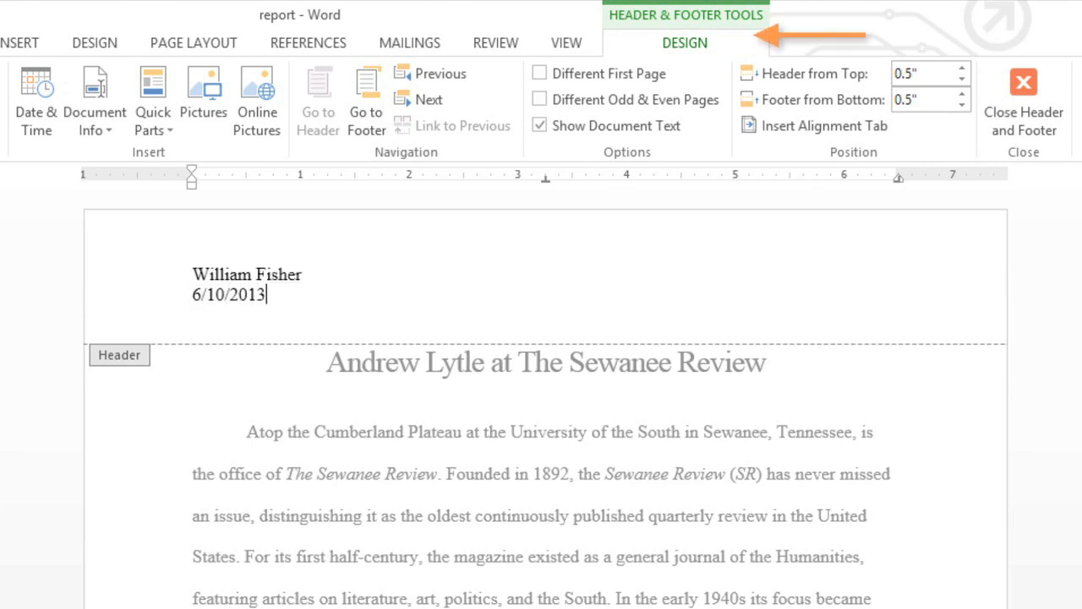
mouse_move(326, 284)
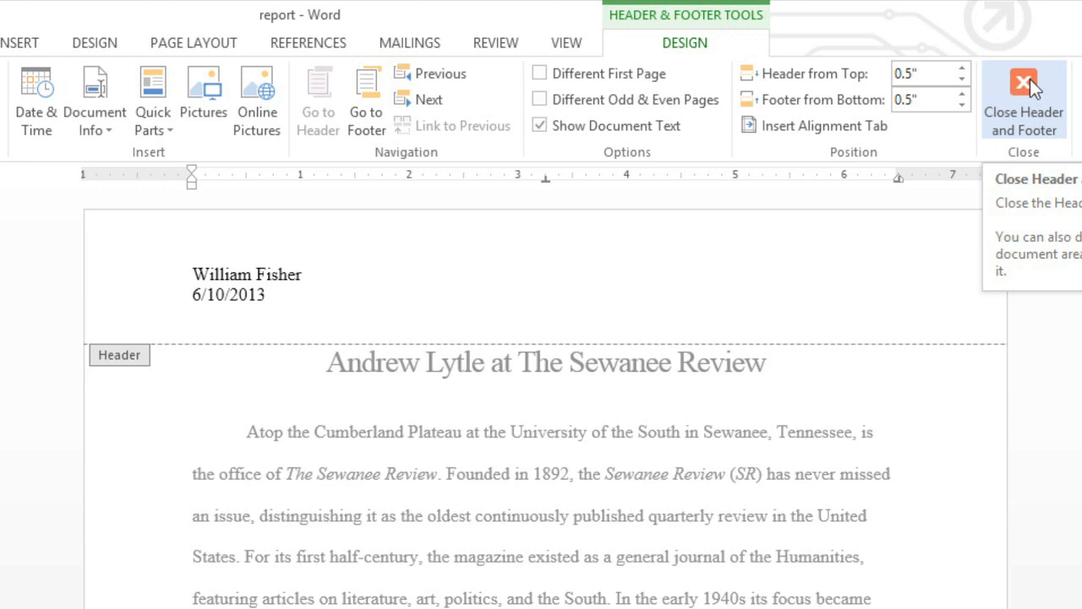
click(1023, 100)
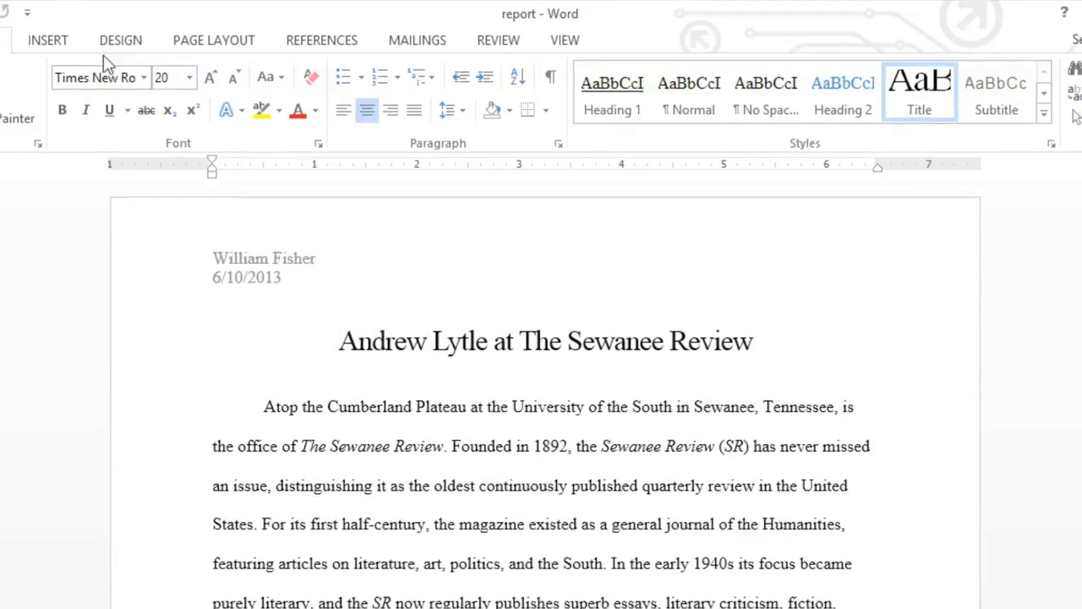
Replace the header with the built-in Sideline design from the Insert Header gallery
click(48, 40)
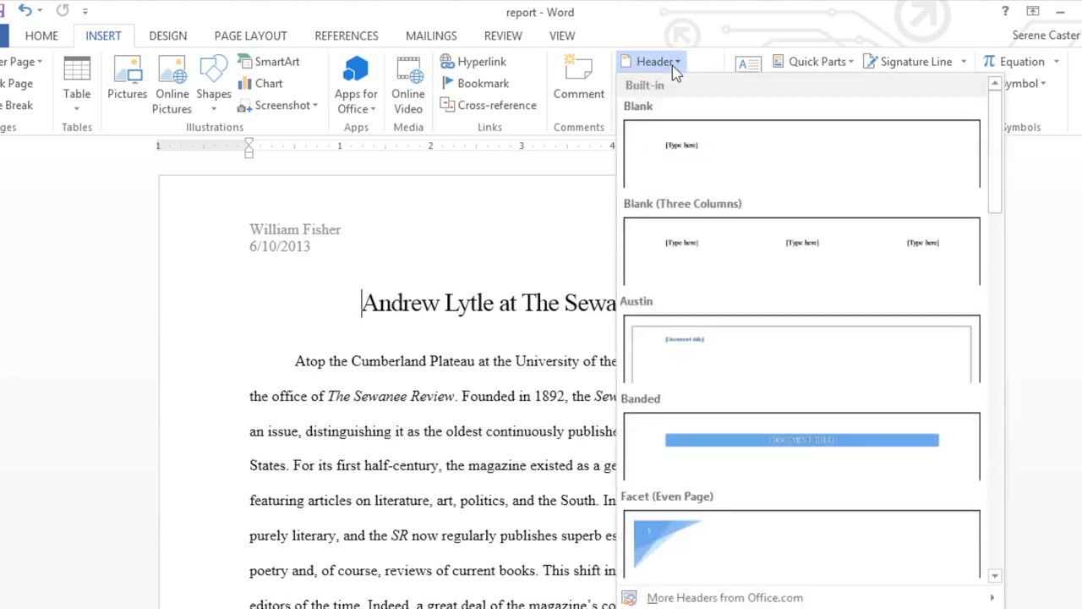
mouse_move(778, 148)
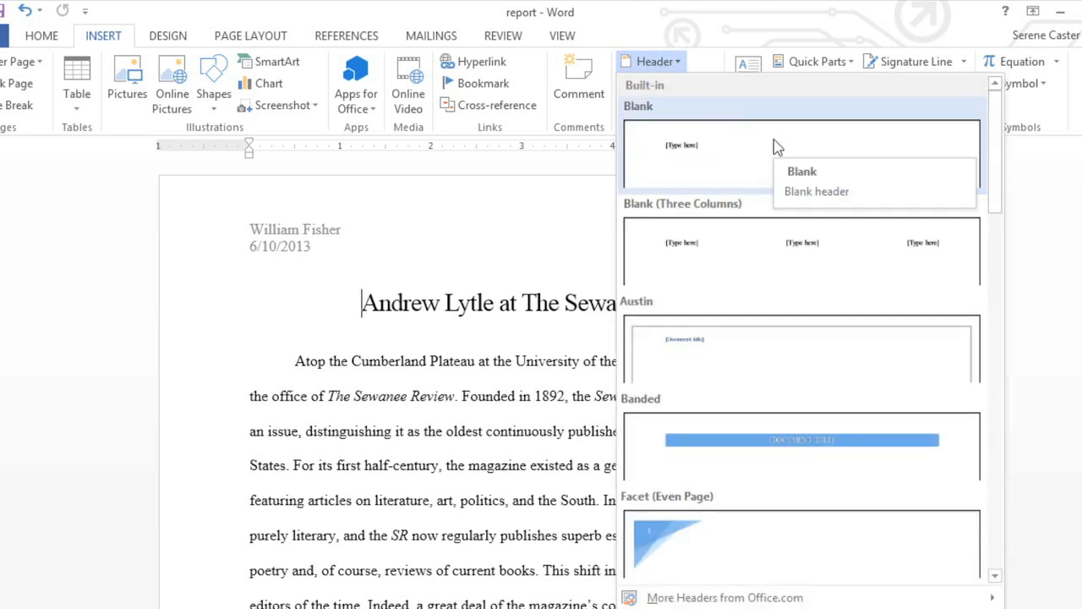
mouse_move(997, 146)
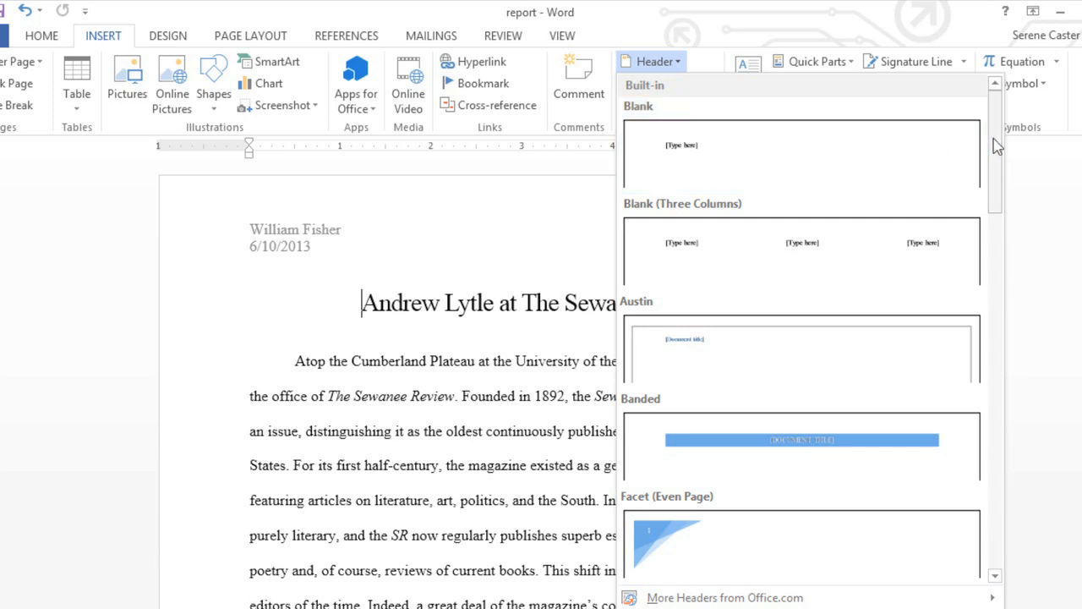
scroll(down, 3)
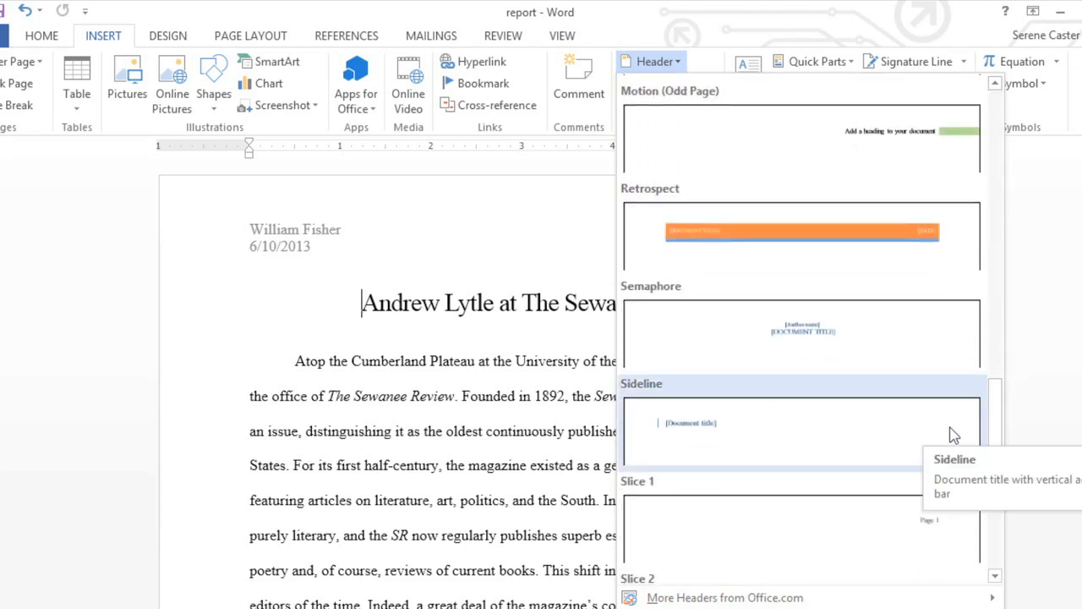
click(801, 431)
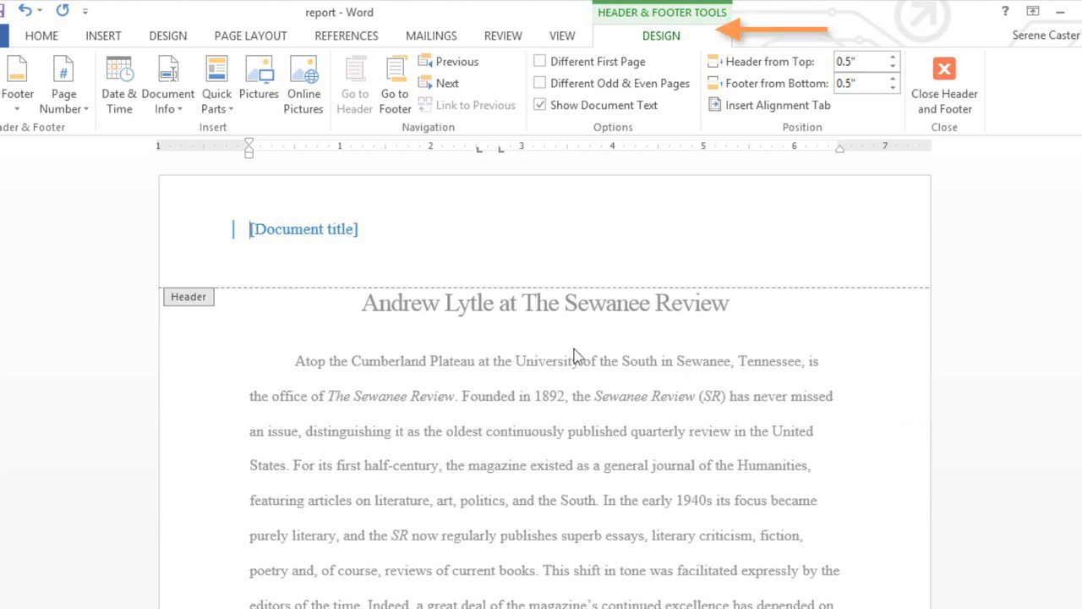
Set the header's document title control to 'Andrew Lytle at the Sewanee Review'
click(303, 229)
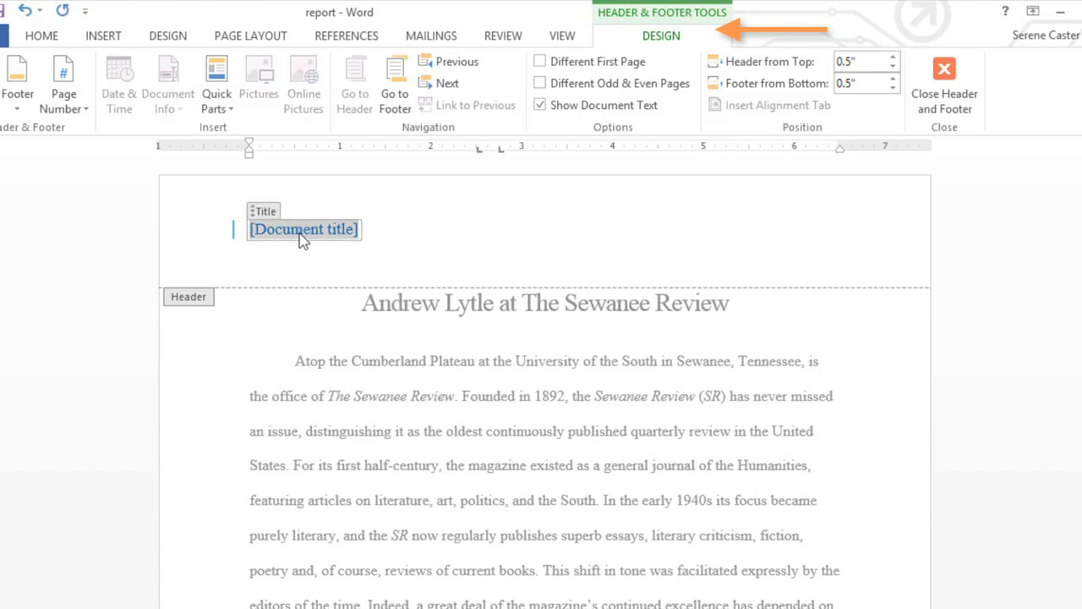
text(Andrew Lytle at the Sewa)
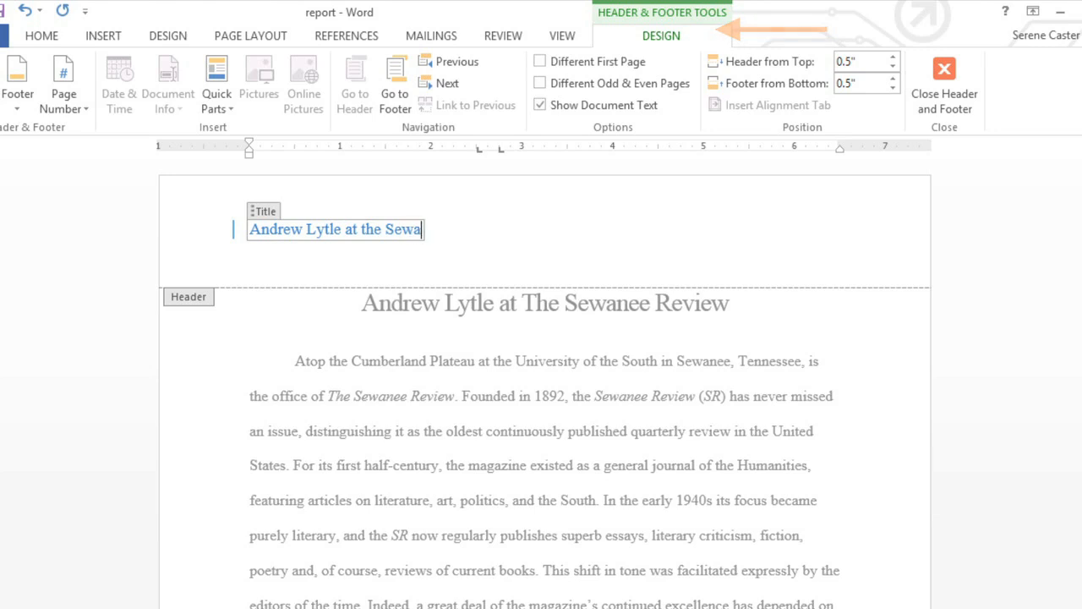
text(nee Review)
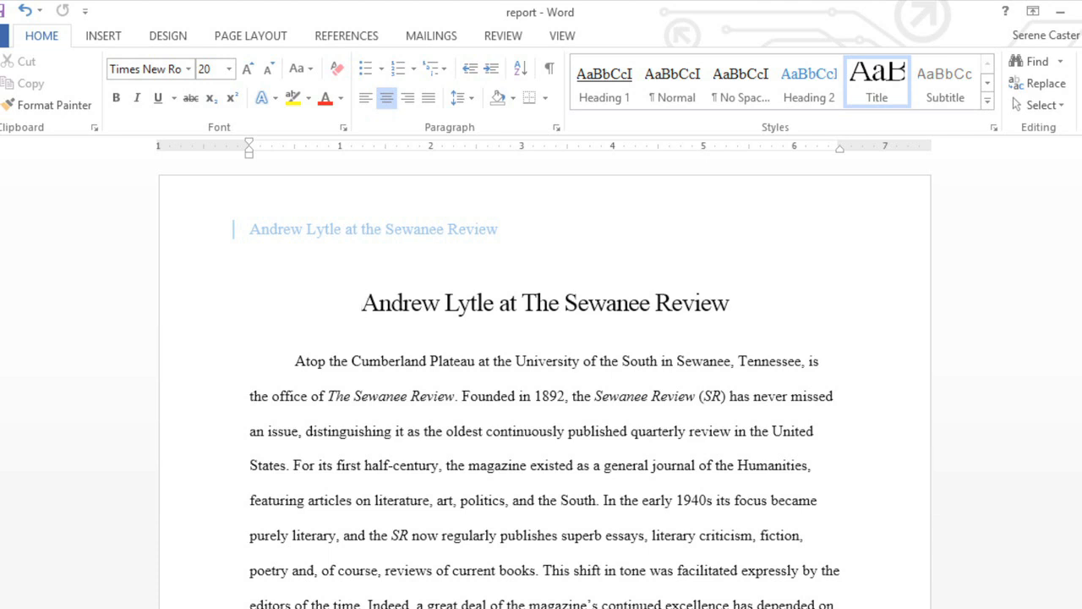
mouse_move(316, 248)
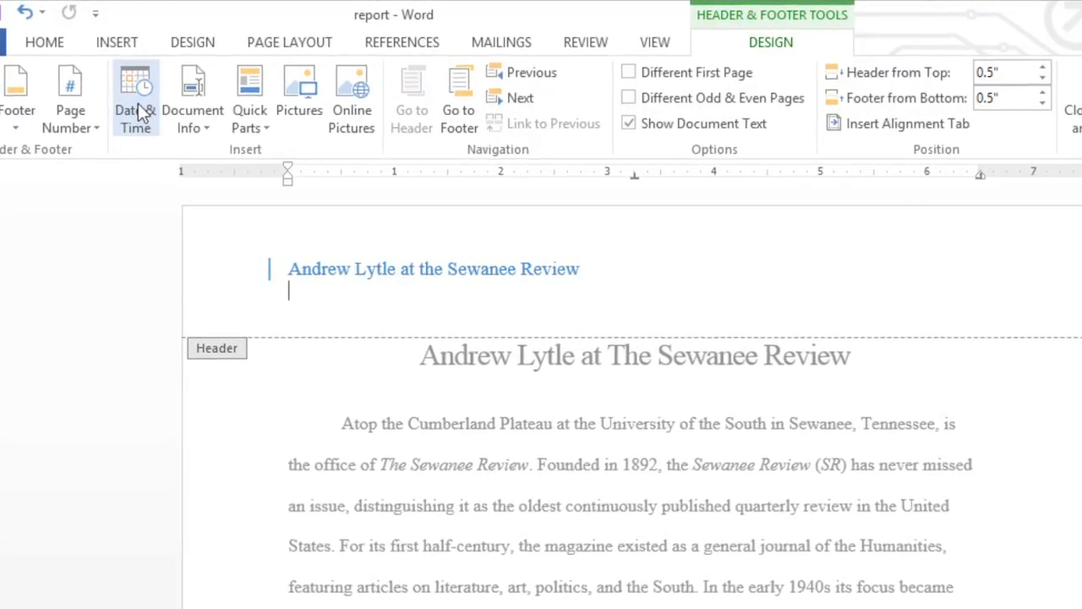
Insert the date in 'June 10, 2013' format beneath the header title, without automatic updating
click(136, 97)
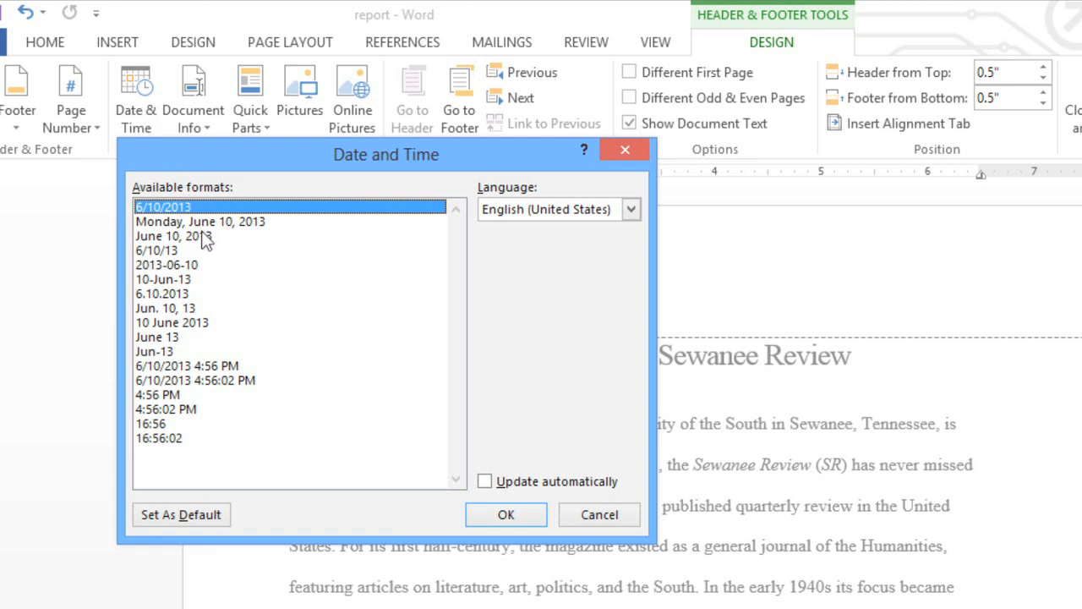
click(173, 235)
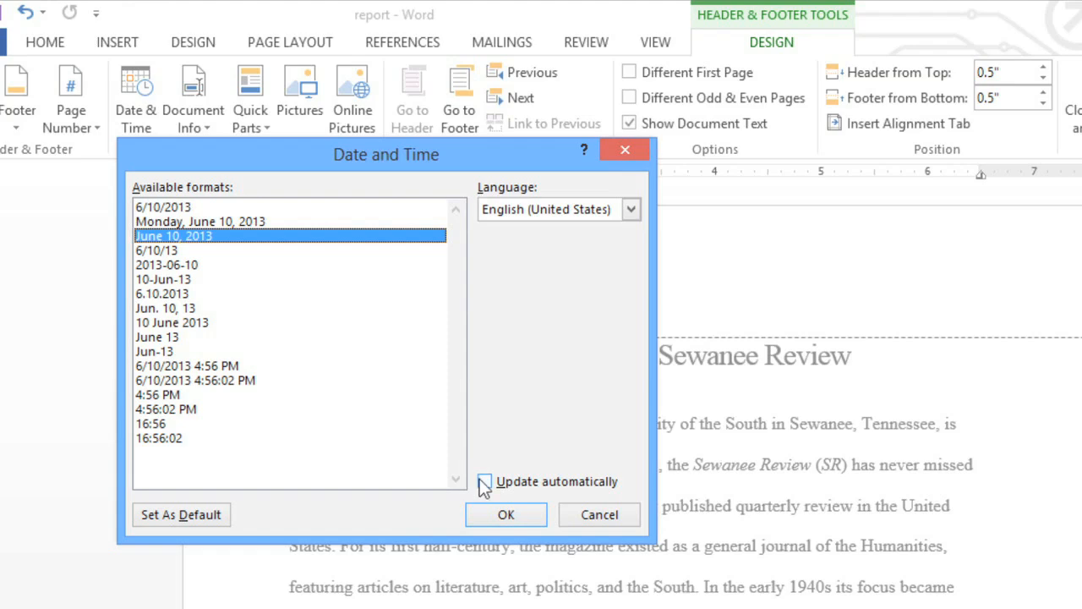
mouse_move(484, 489)
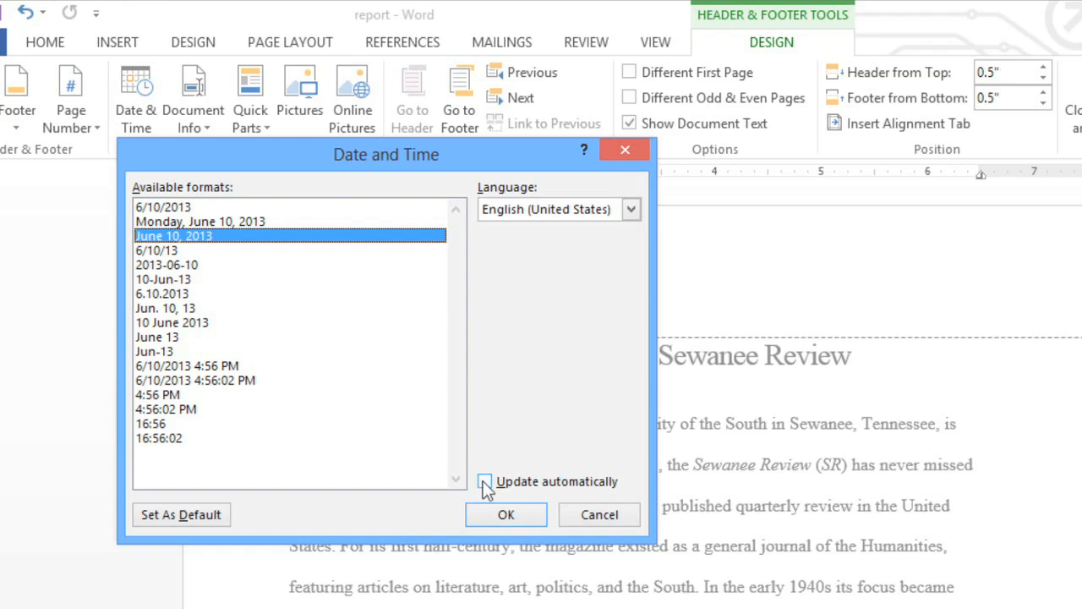
click(486, 481)
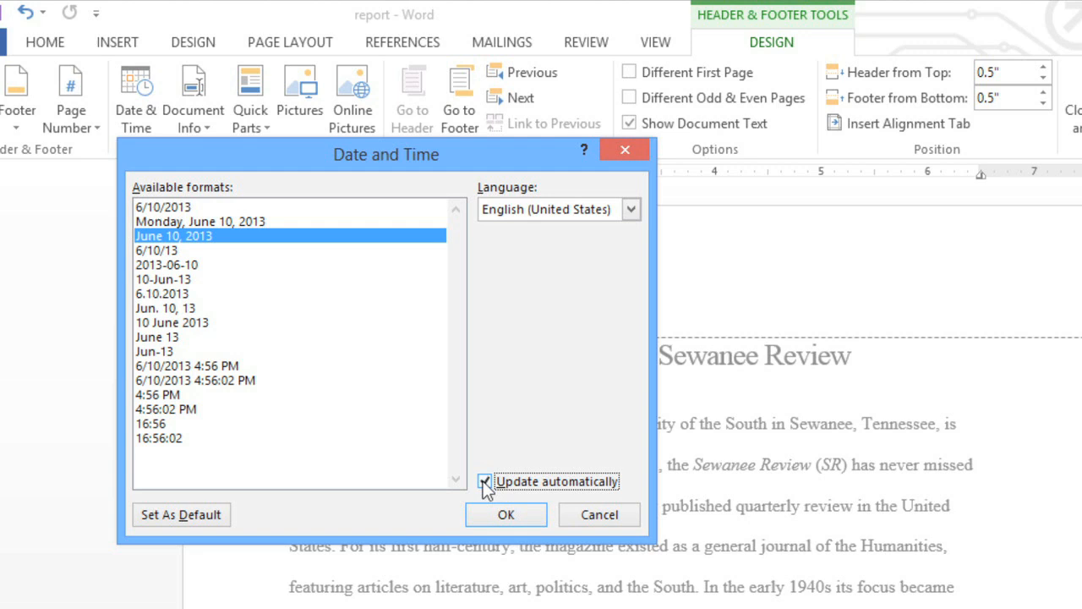
click(486, 481)
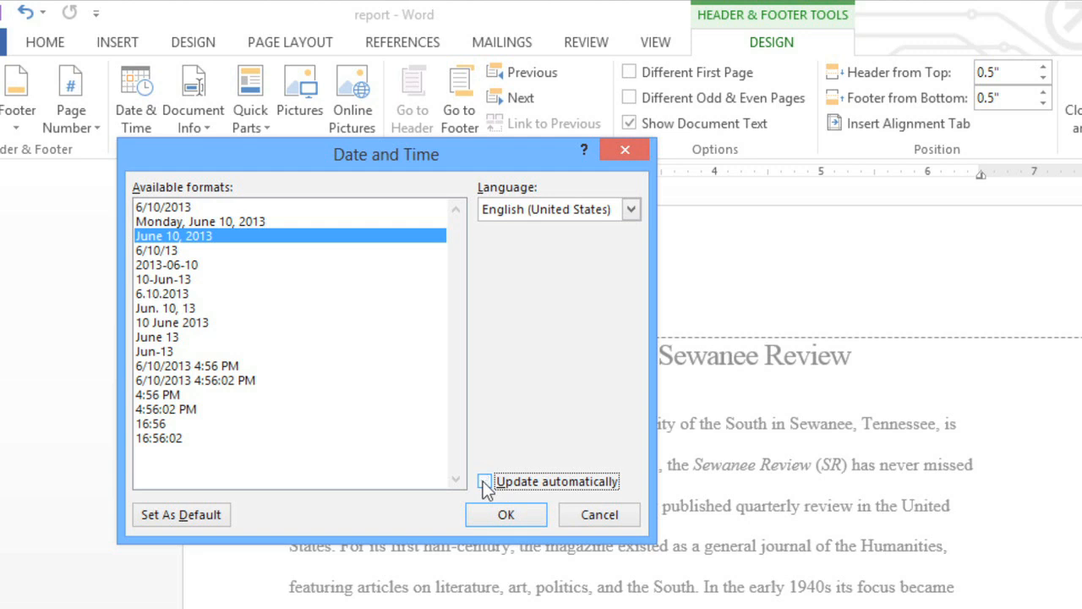
click(484, 481)
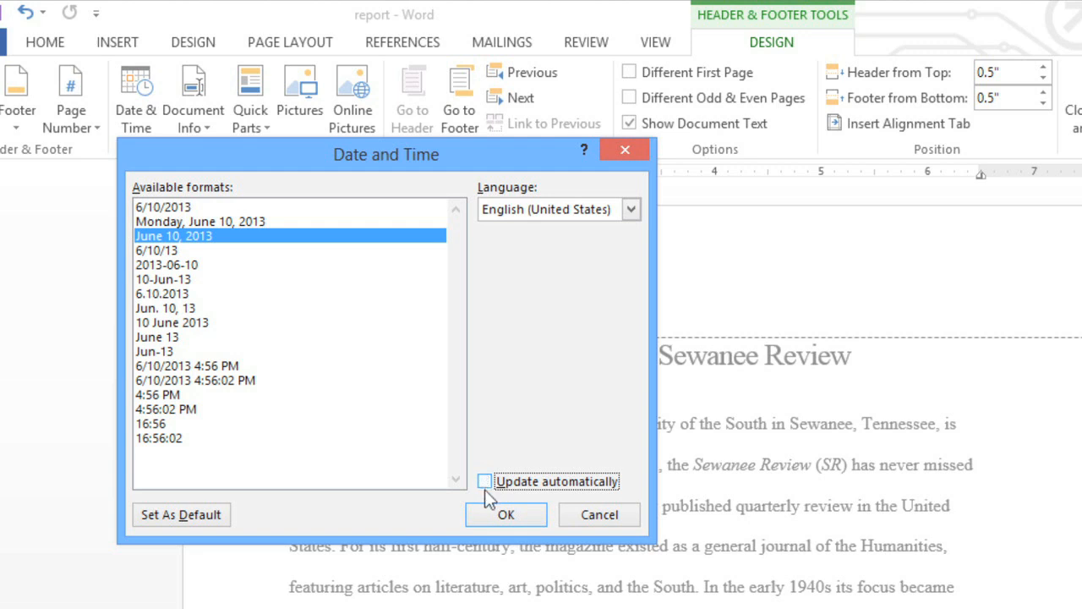
click(505, 514)
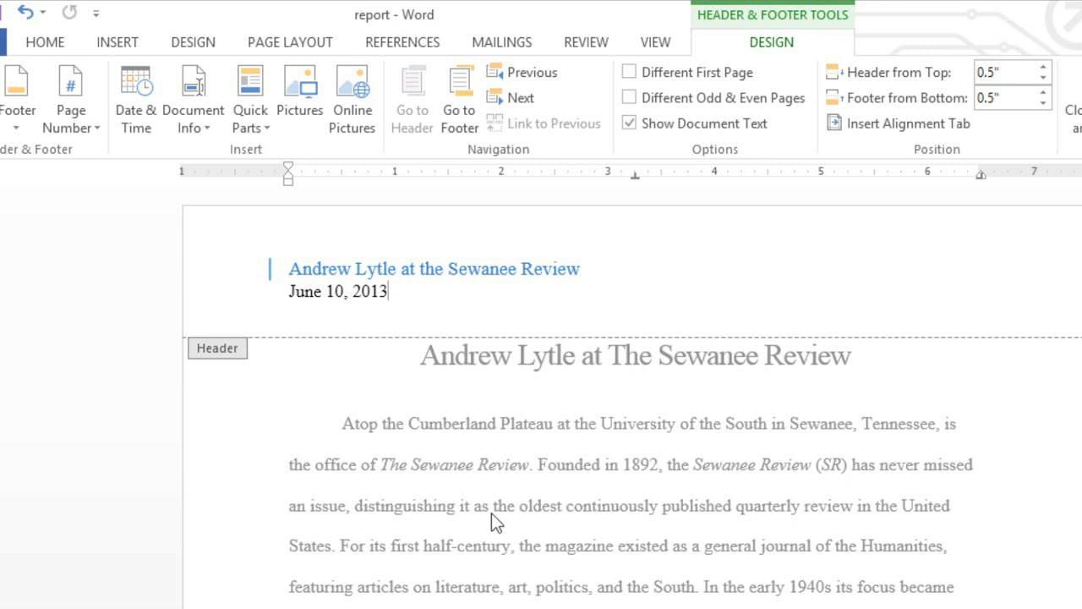
mouse_move(842, 400)
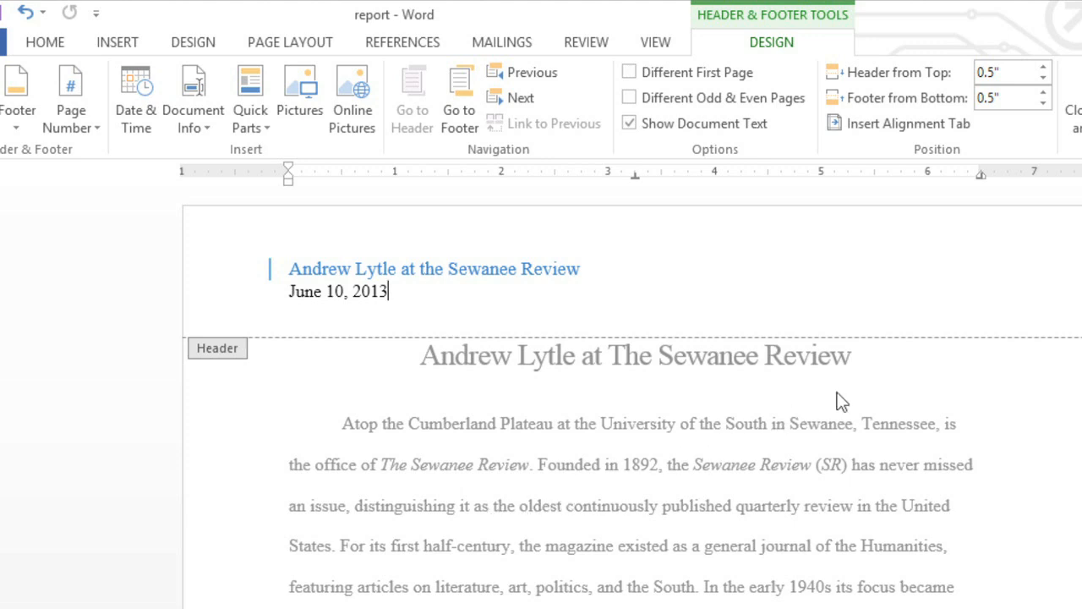
mouse_move(985, 285)
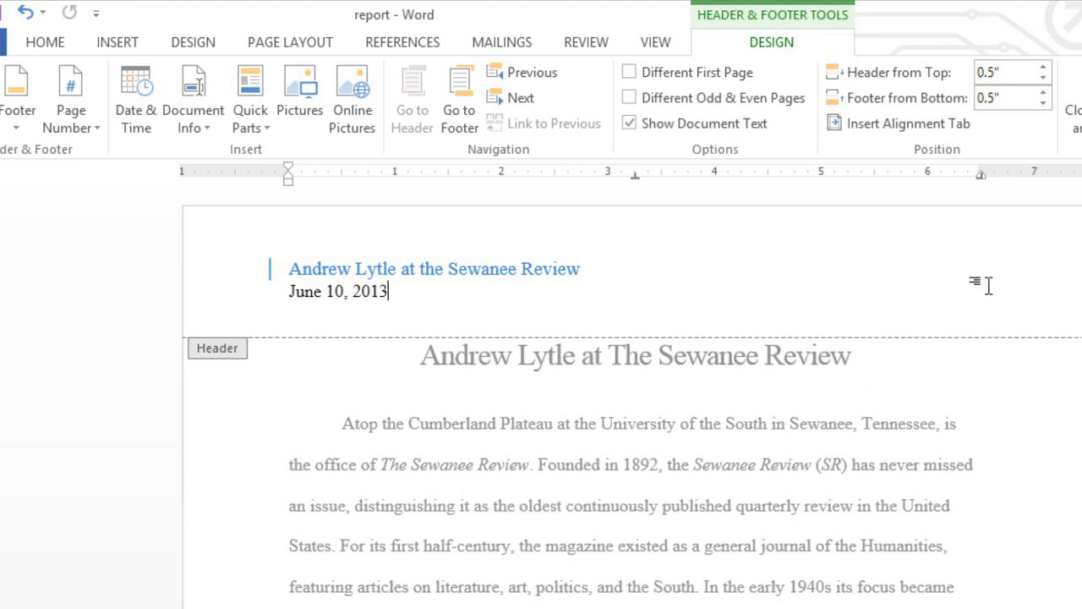
Set a right-aligned insertion point level with the date and bring up the Page Number options
click(953, 292)
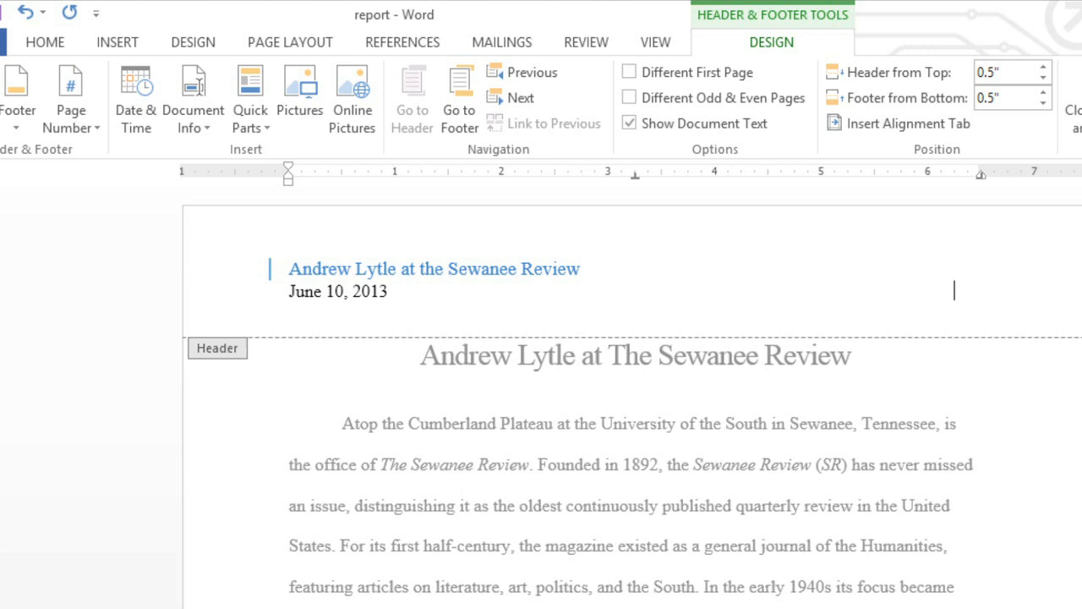
mouse_move(981, 288)
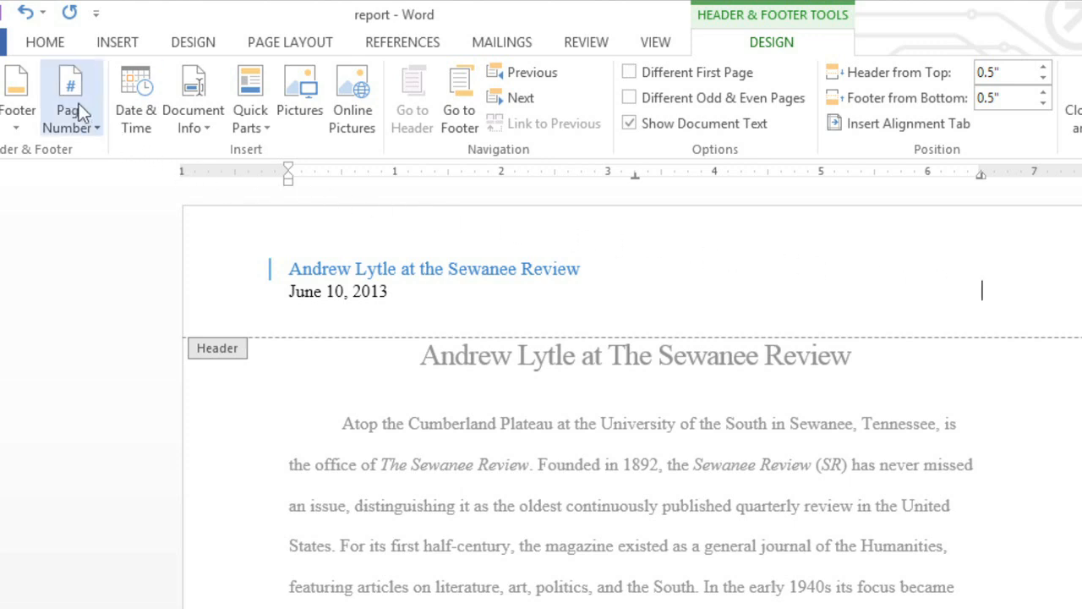
click(70, 97)
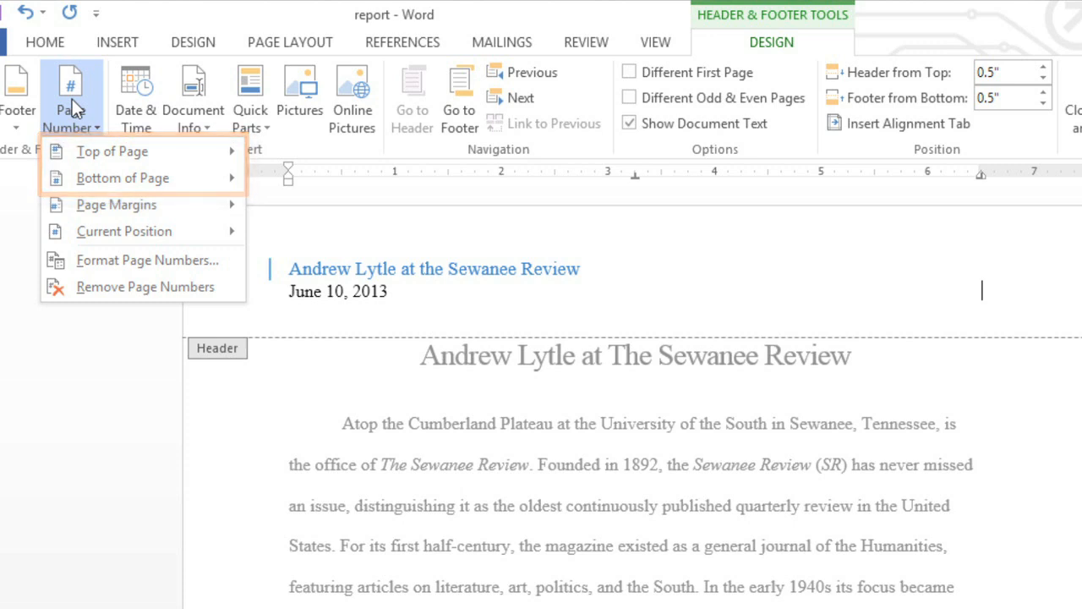
mouse_move(116, 205)
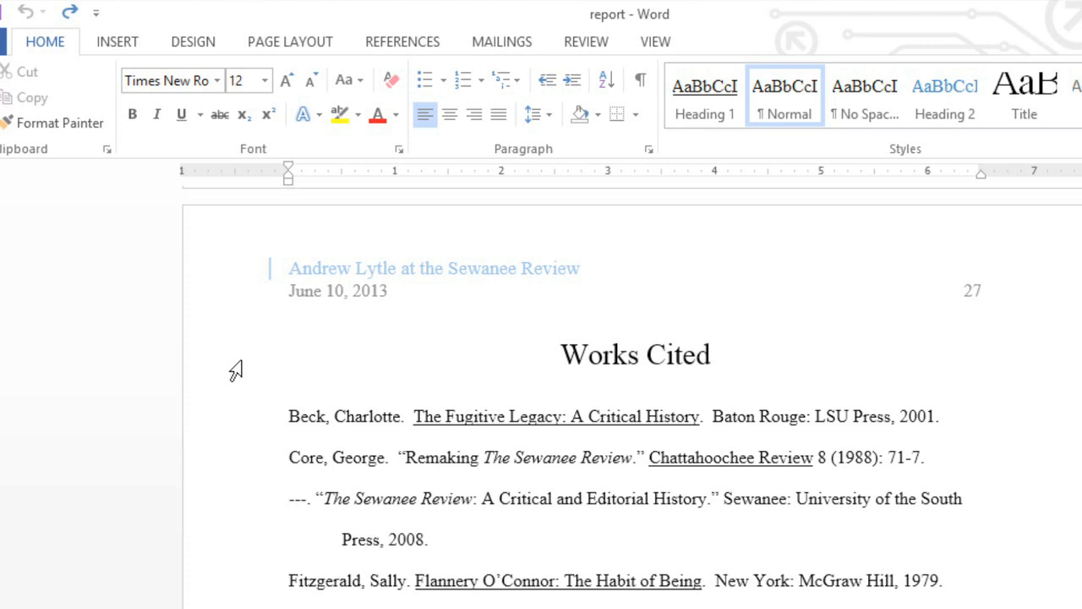
mouse_move(525, 362)
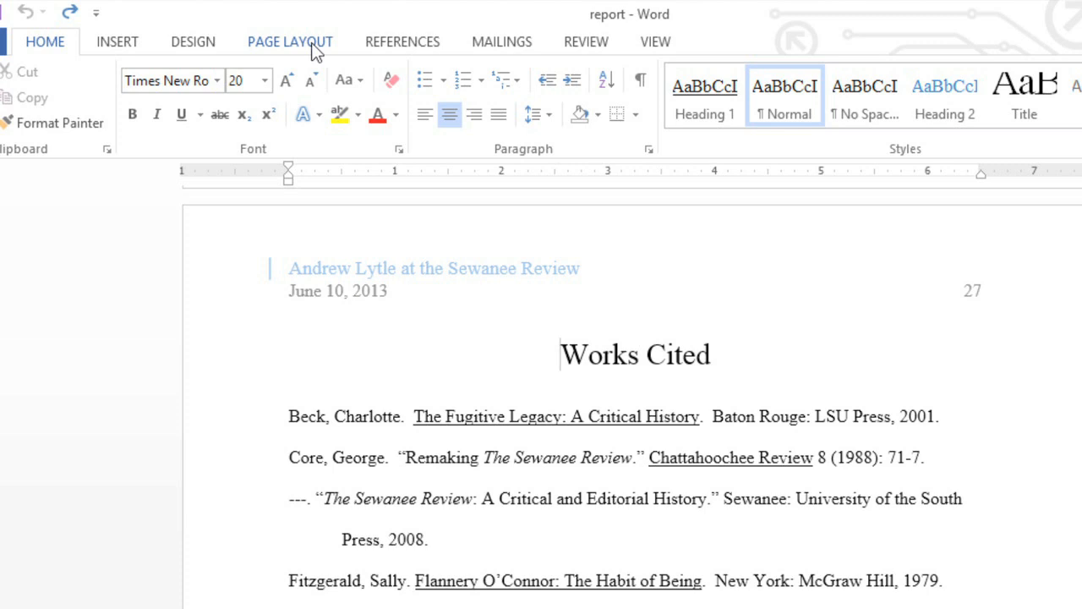
Show the Breaks list on Page Layout to start a new section before Works Cited
click(289, 41)
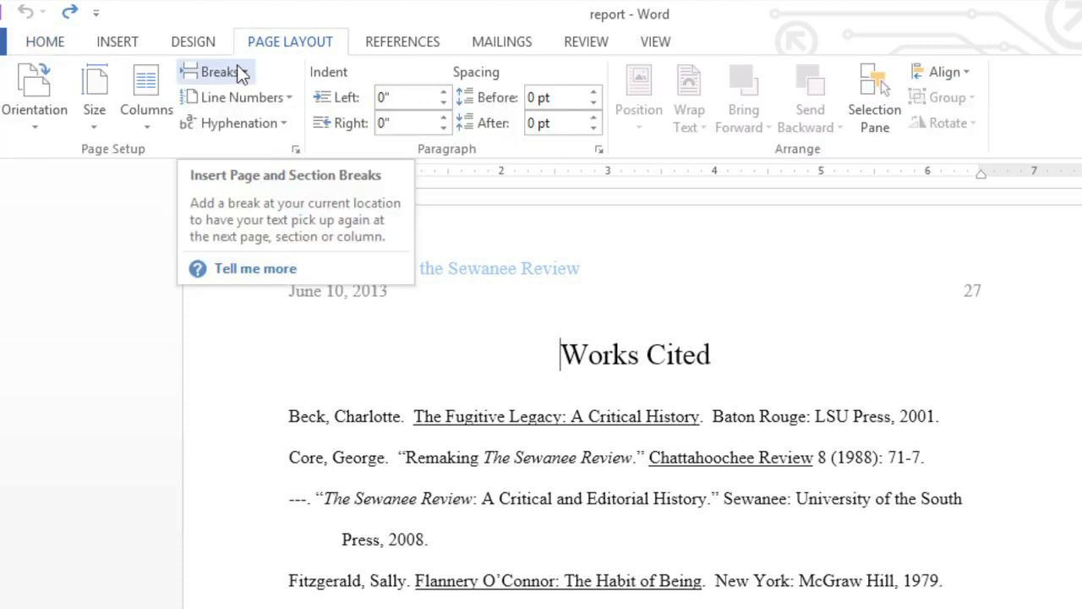
click(222, 71)
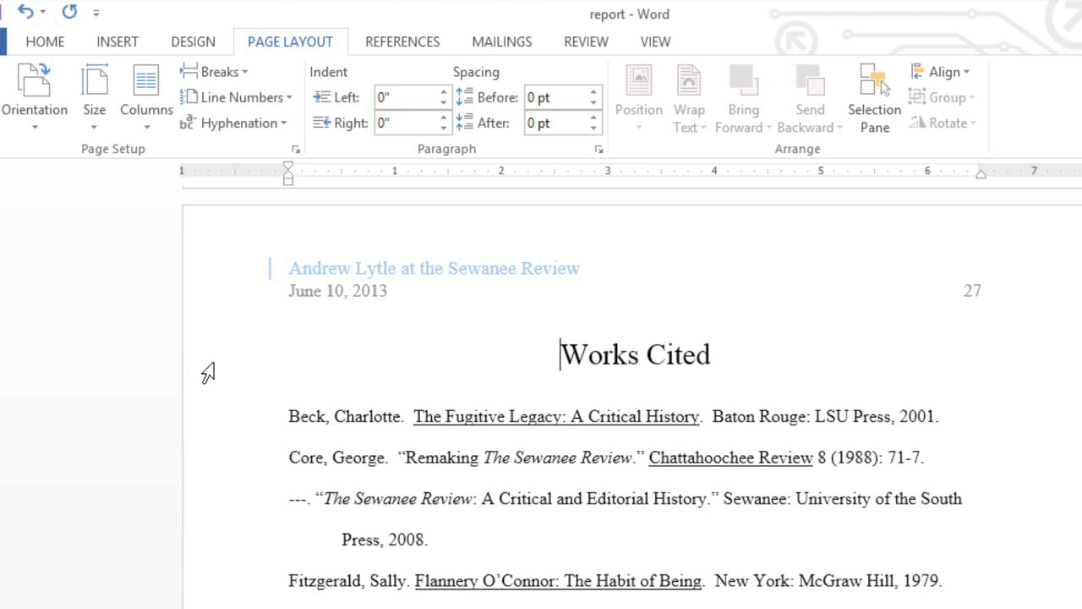
mouse_move(270, 337)
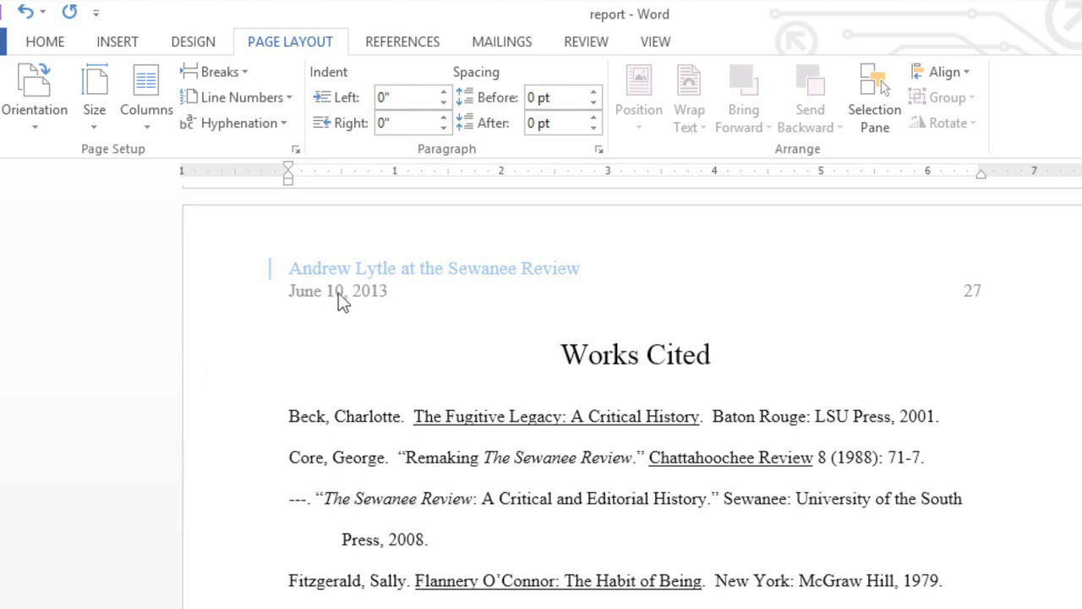
Format the Works Cited section's page numbers to start at 1
click(561, 354)
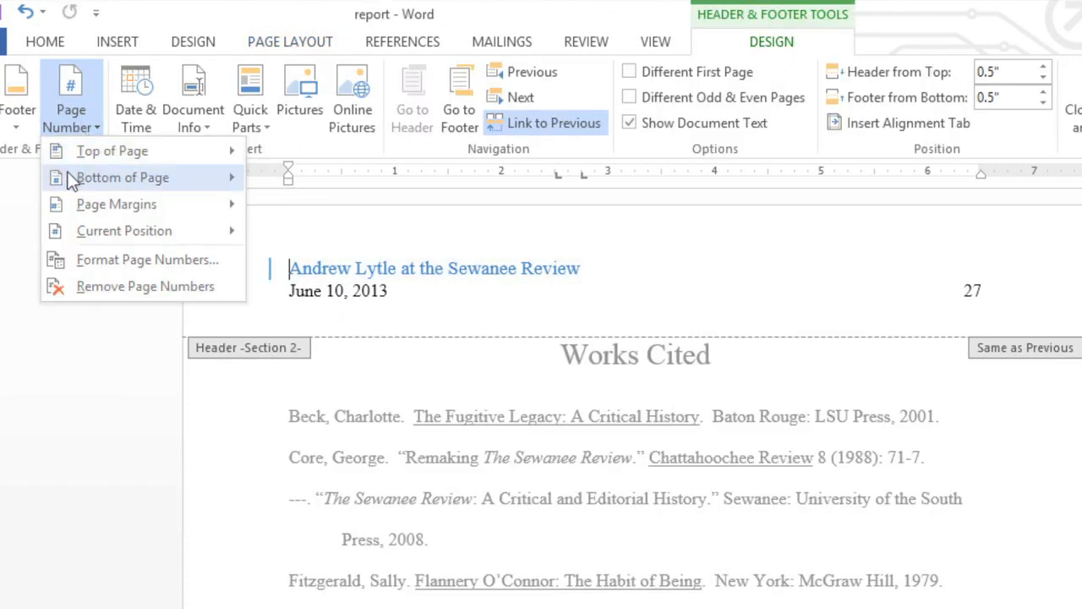
mouse_move(146, 259)
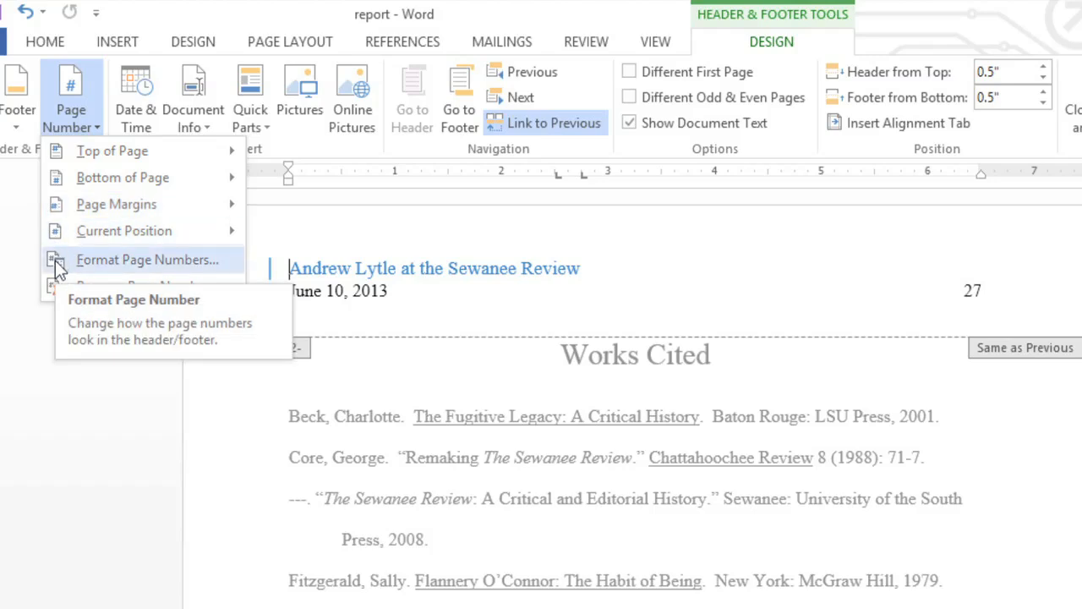
click(146, 259)
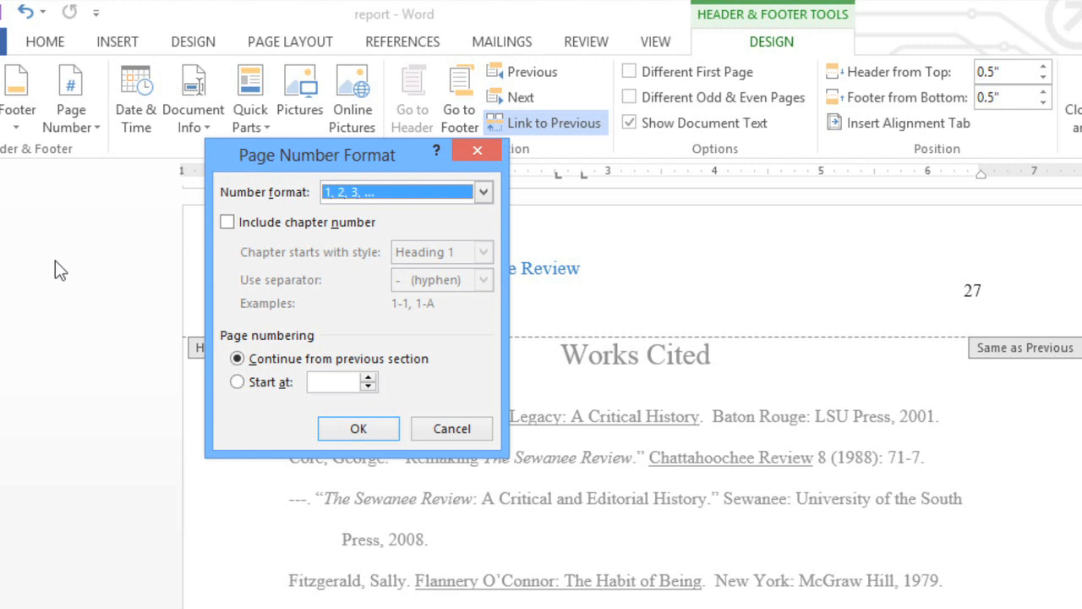
mouse_move(91, 297)
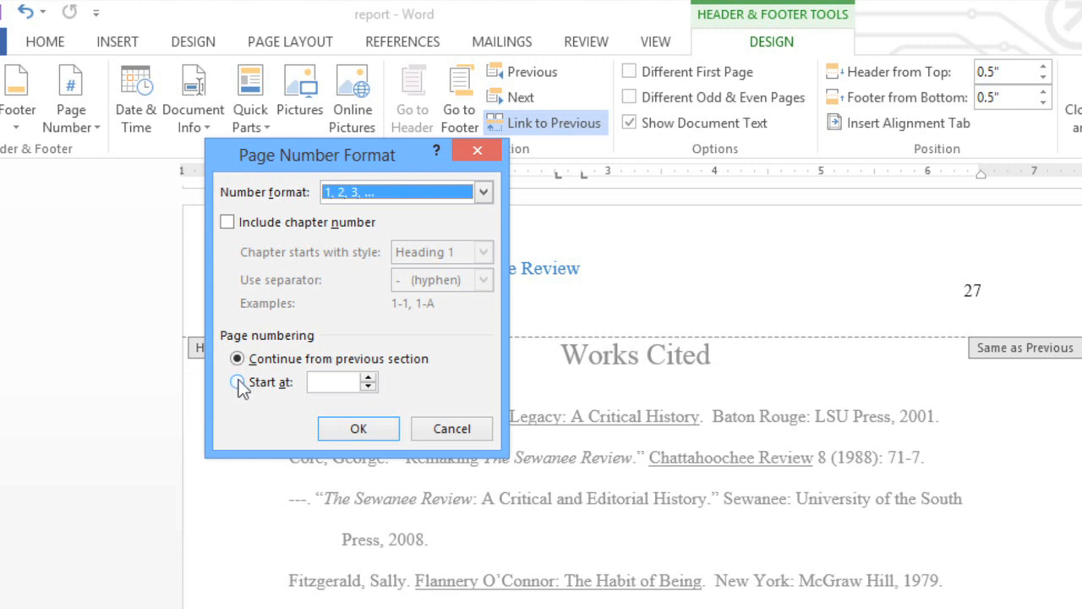
click(237, 382)
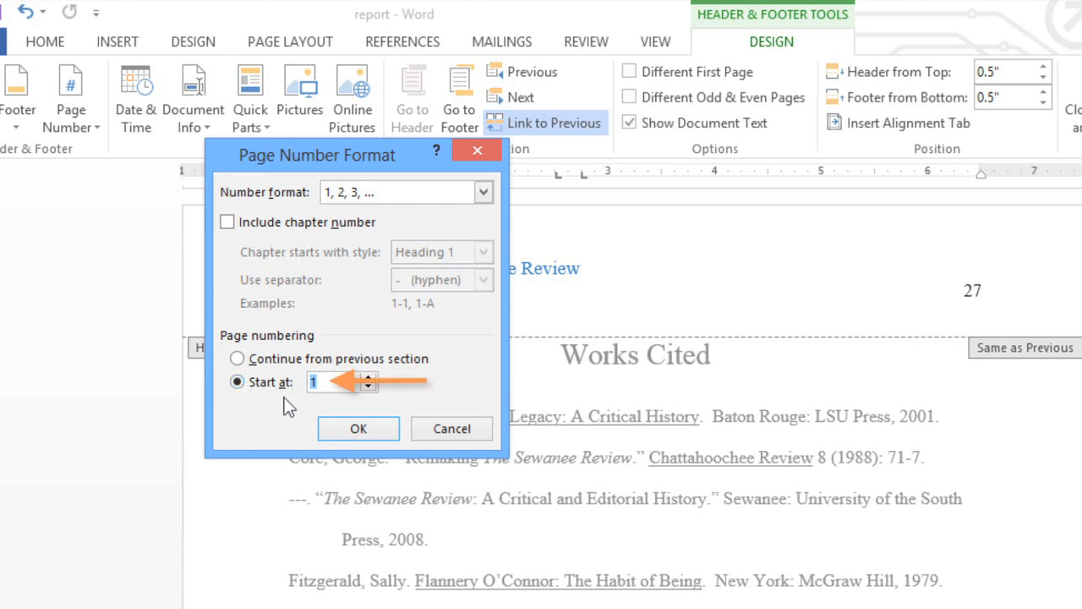
click(358, 428)
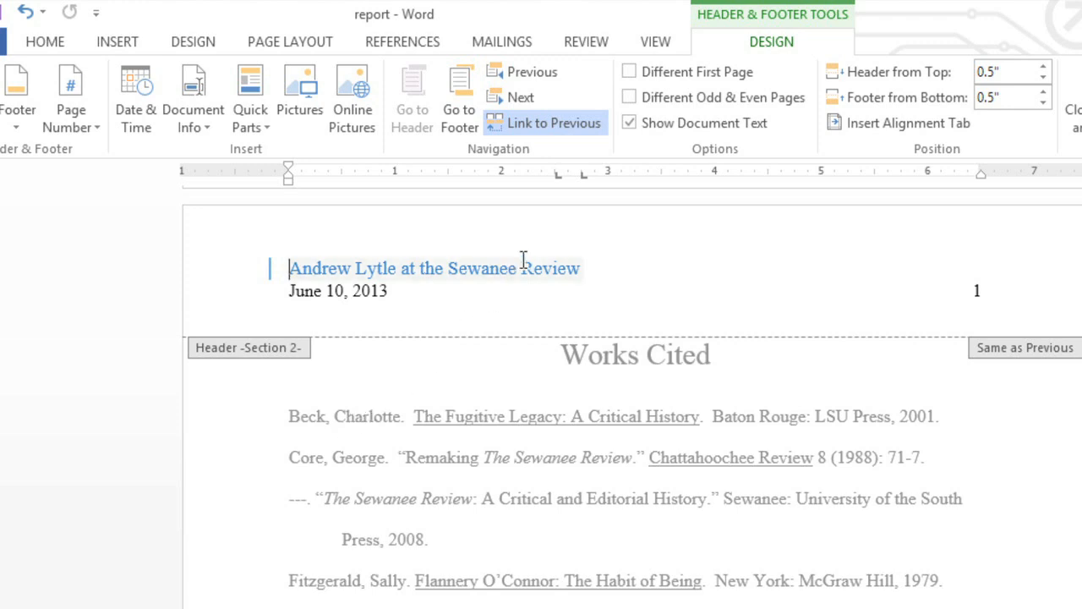
mouse_move(629, 71)
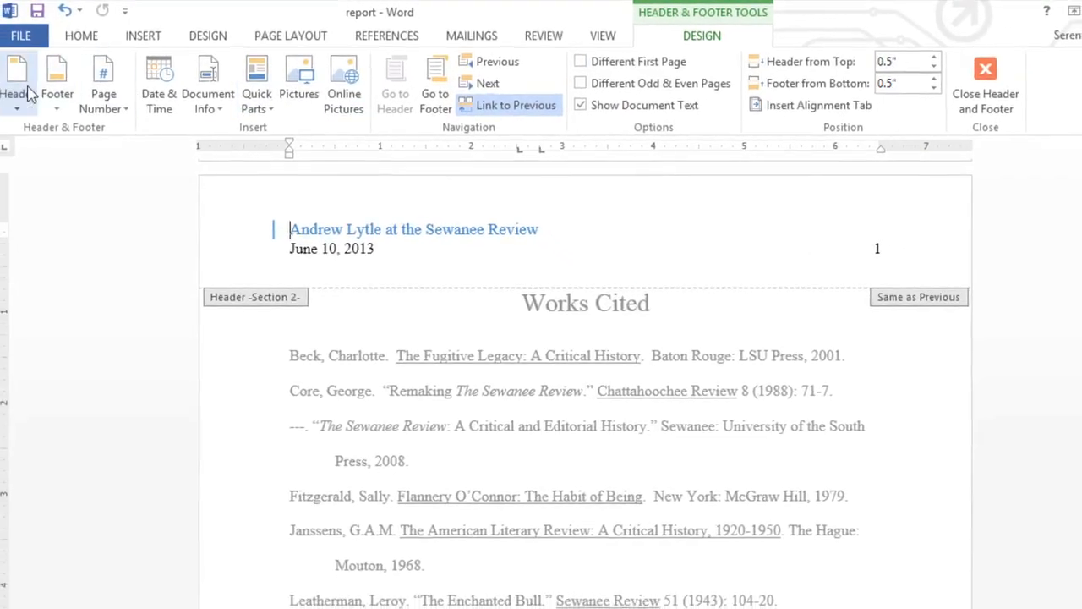
click(16, 80)
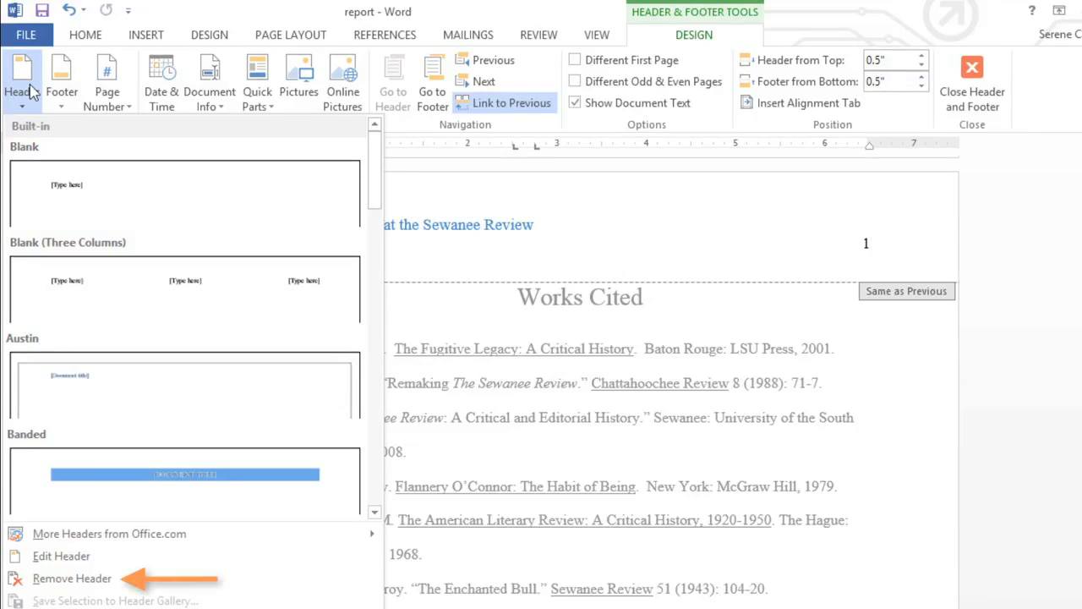
click(72, 578)
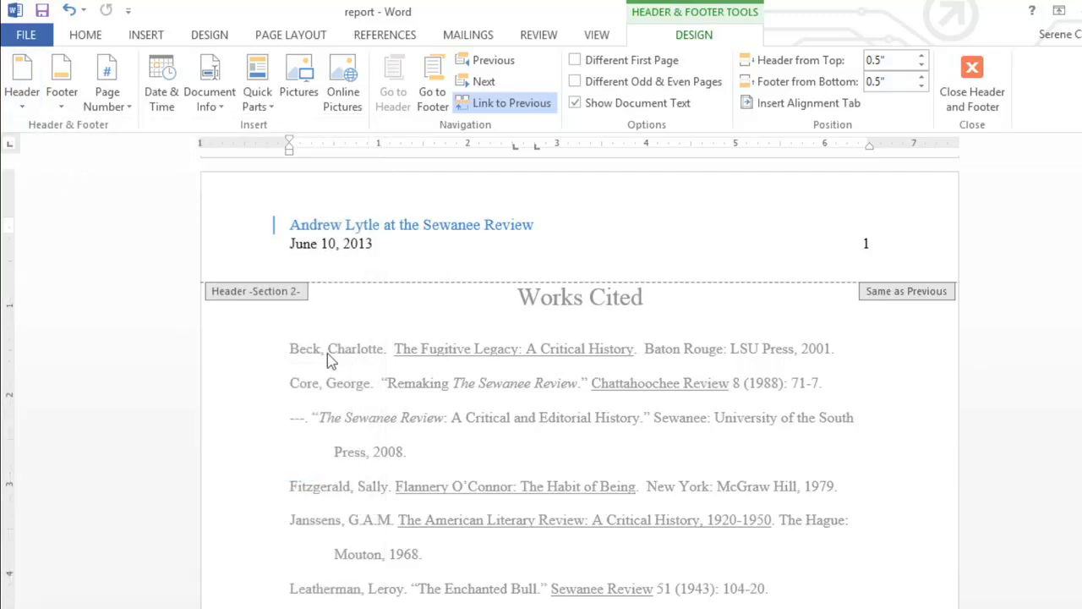